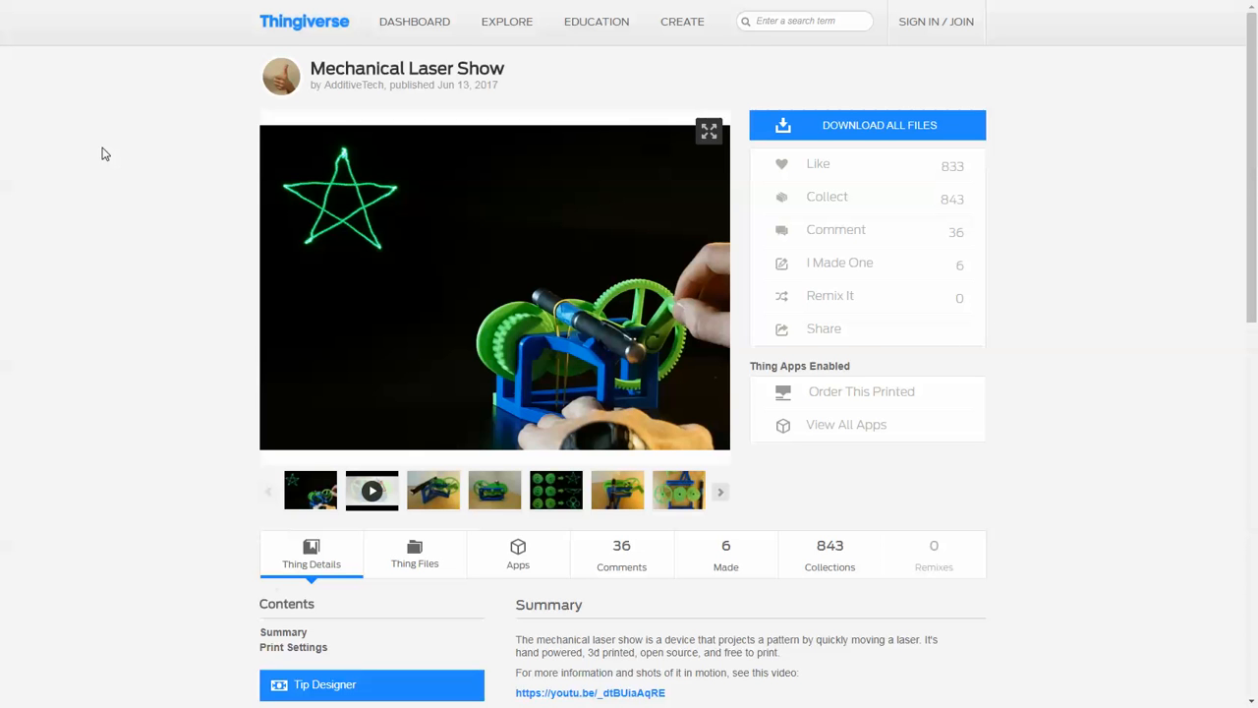
mouse_move(281, 77)
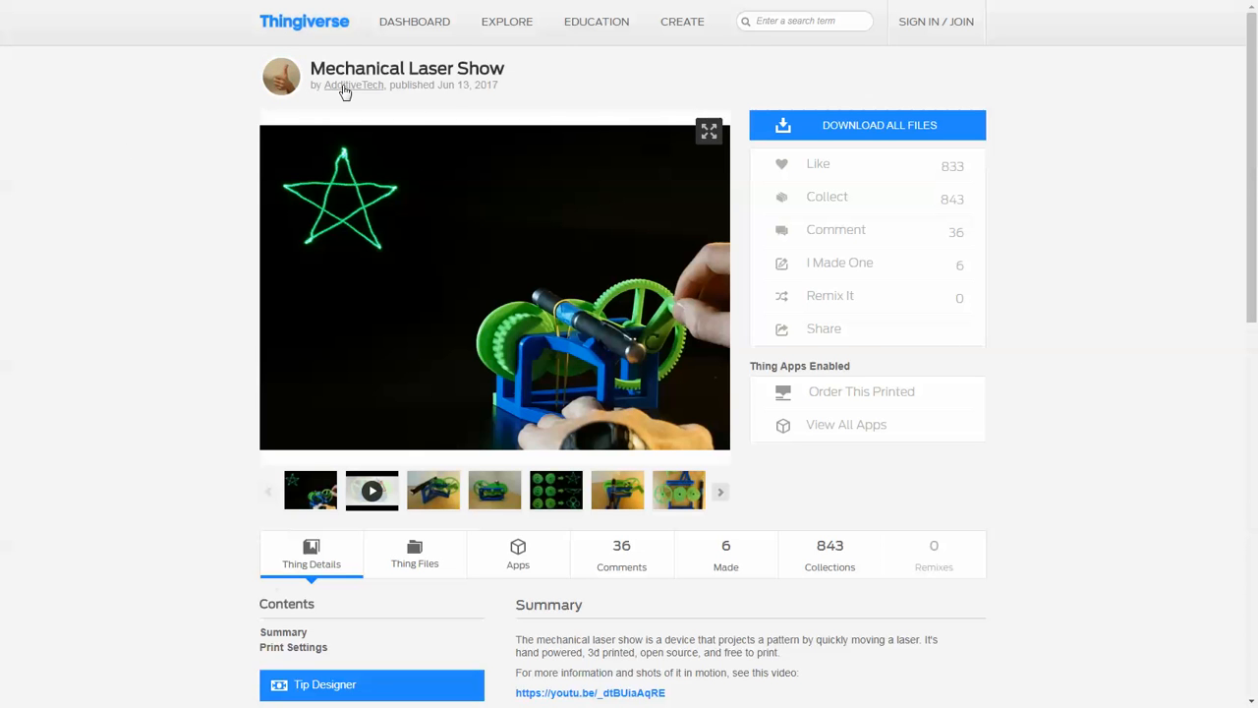
mouse_move(491, 342)
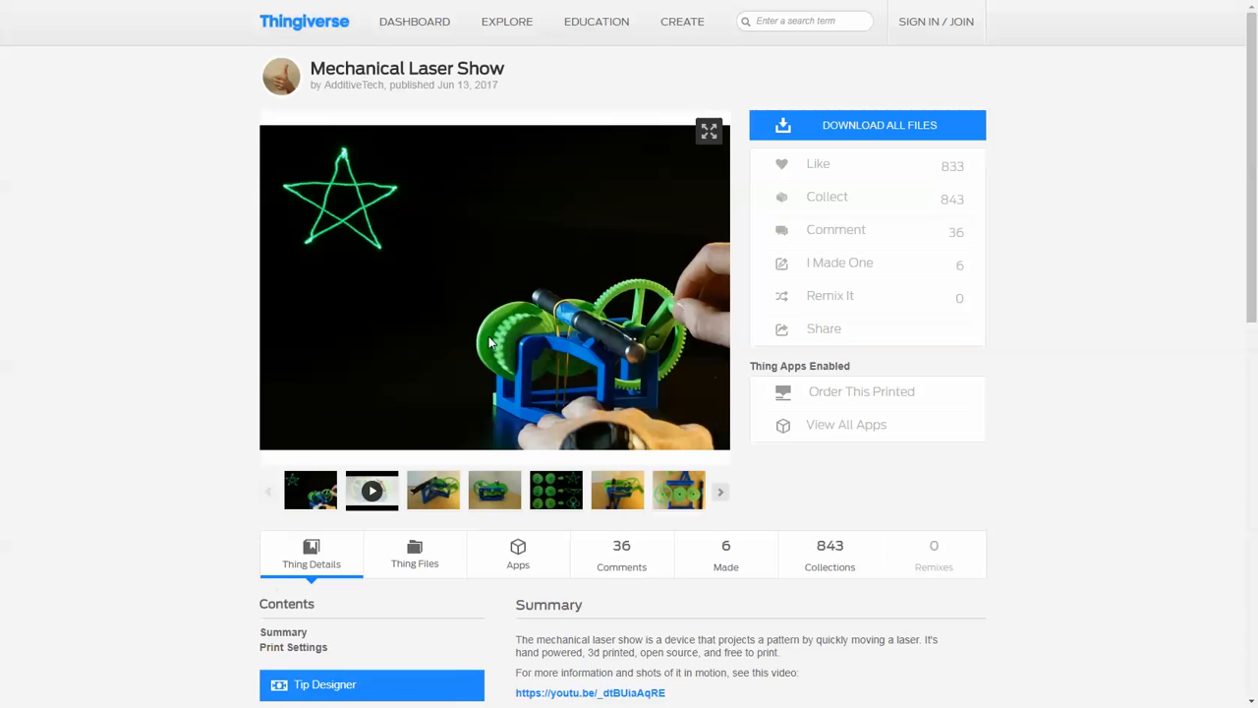
mouse_move(572, 325)
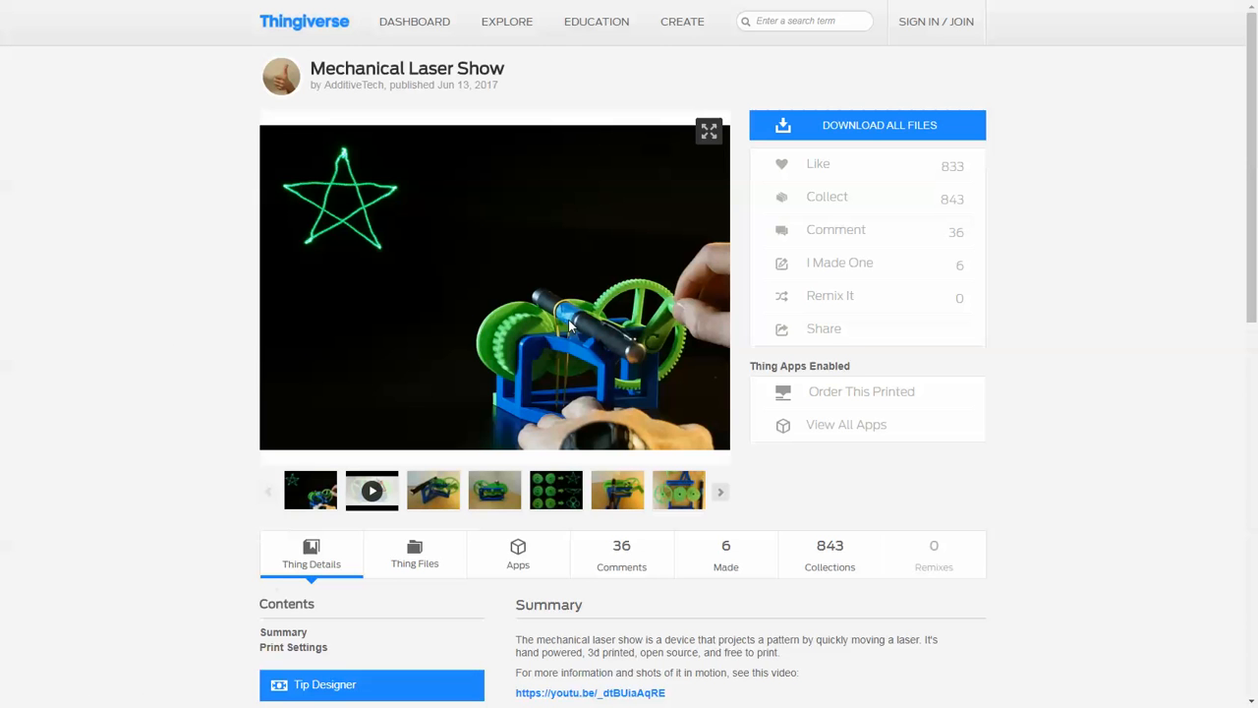
mouse_move(413, 203)
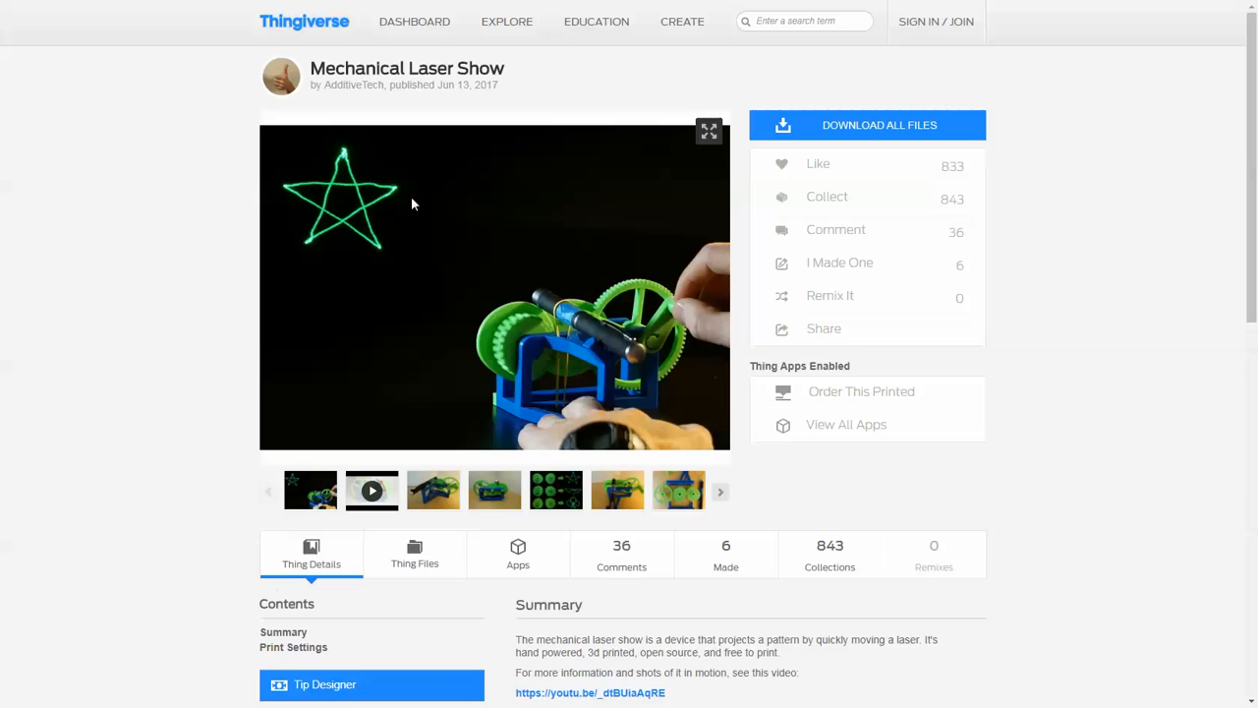
mouse_move(299, 196)
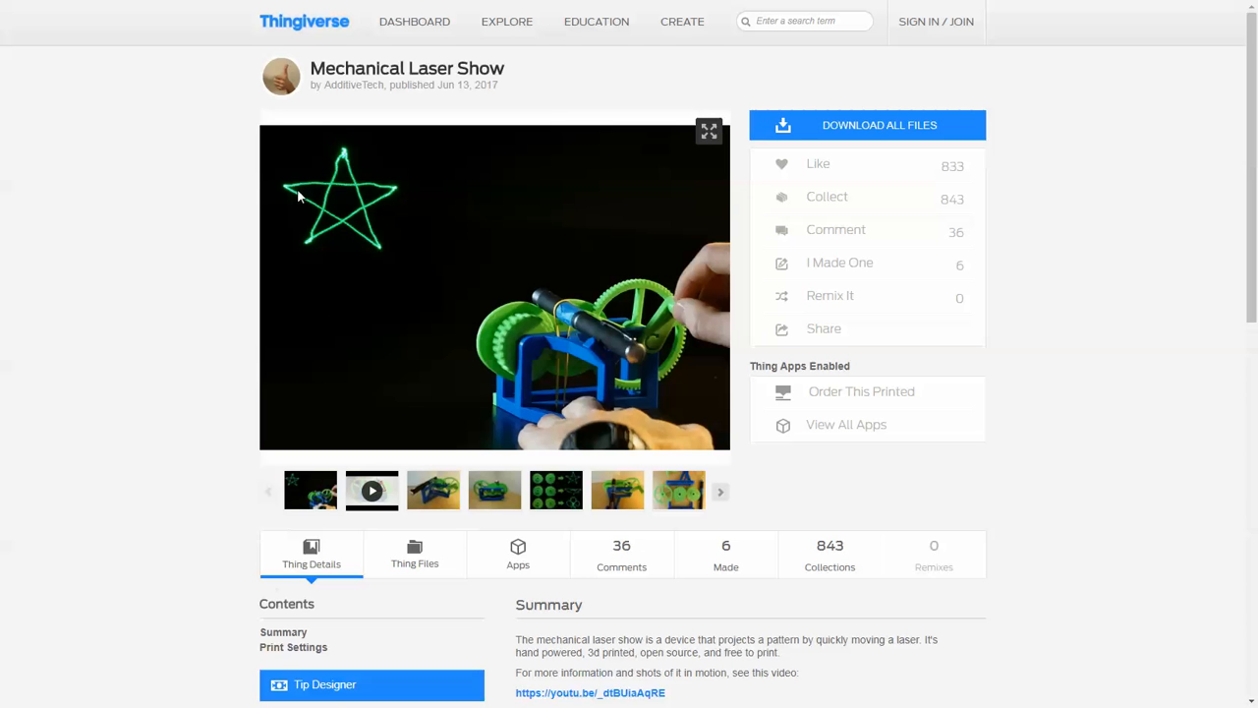
mouse_move(263, 477)
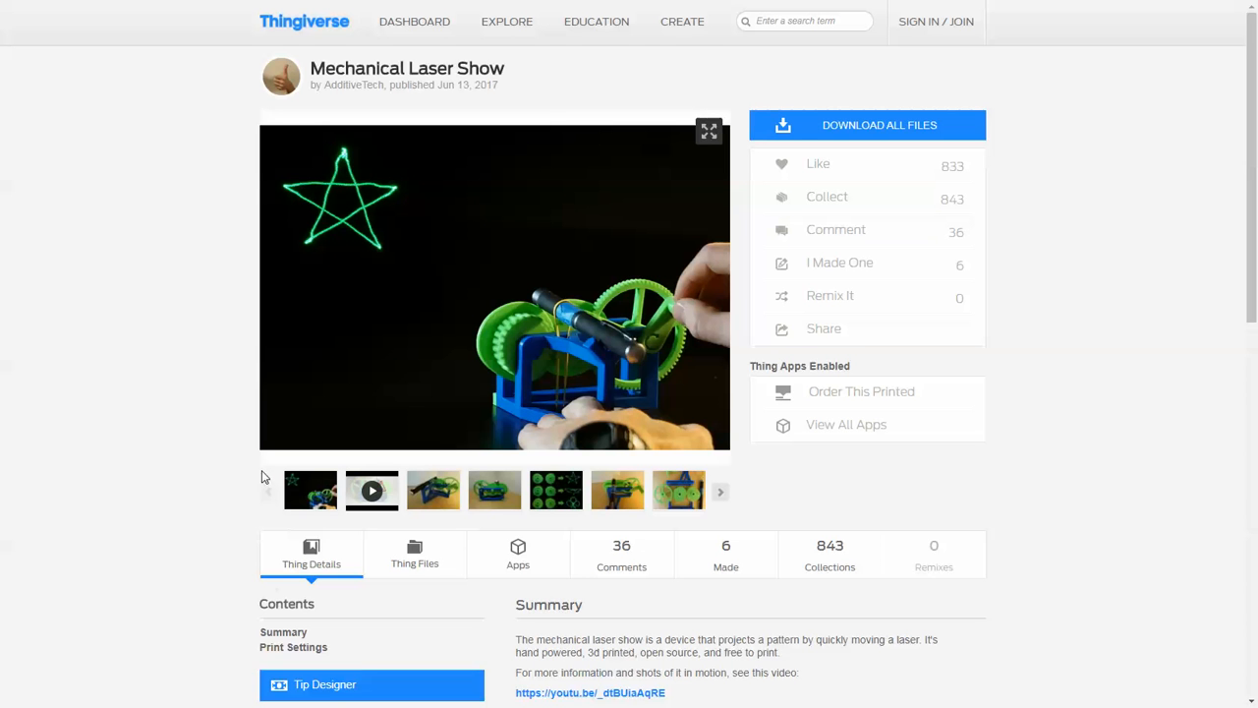
mouse_move(1060, 31)
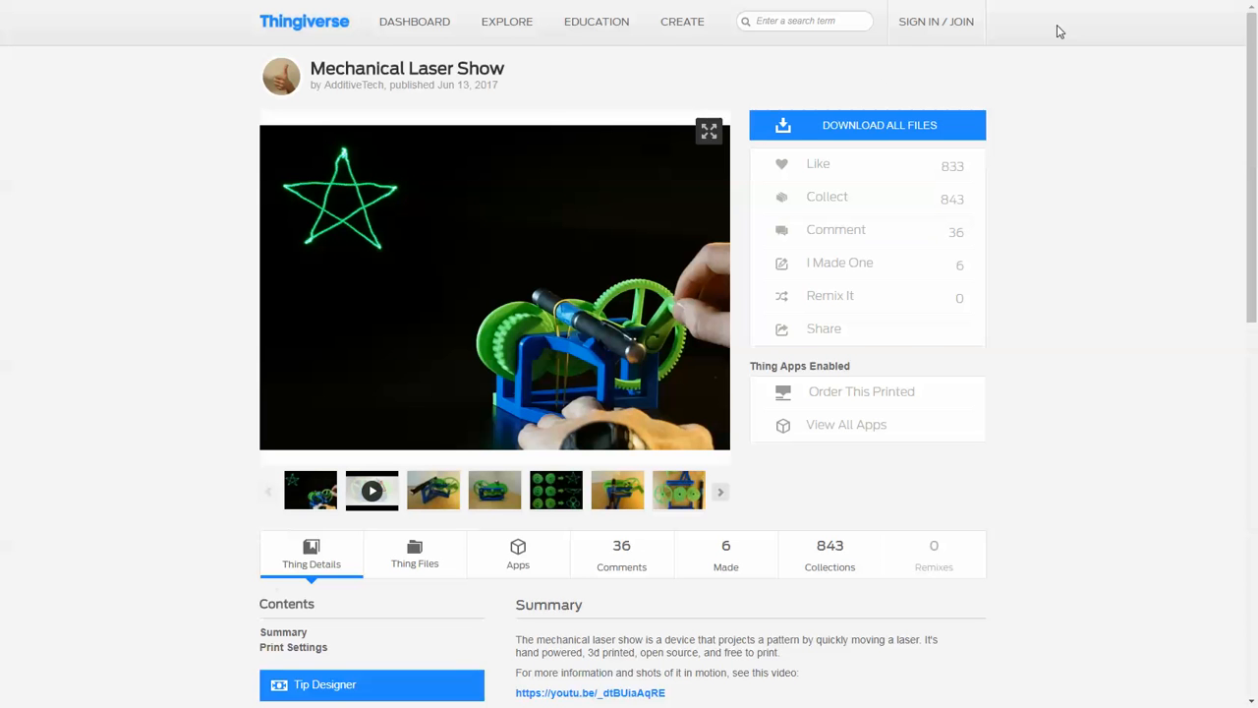
Switch to Rhino and zoom the canvas onto the movement Number Slider reading 0.000.
left_click(590, 692)
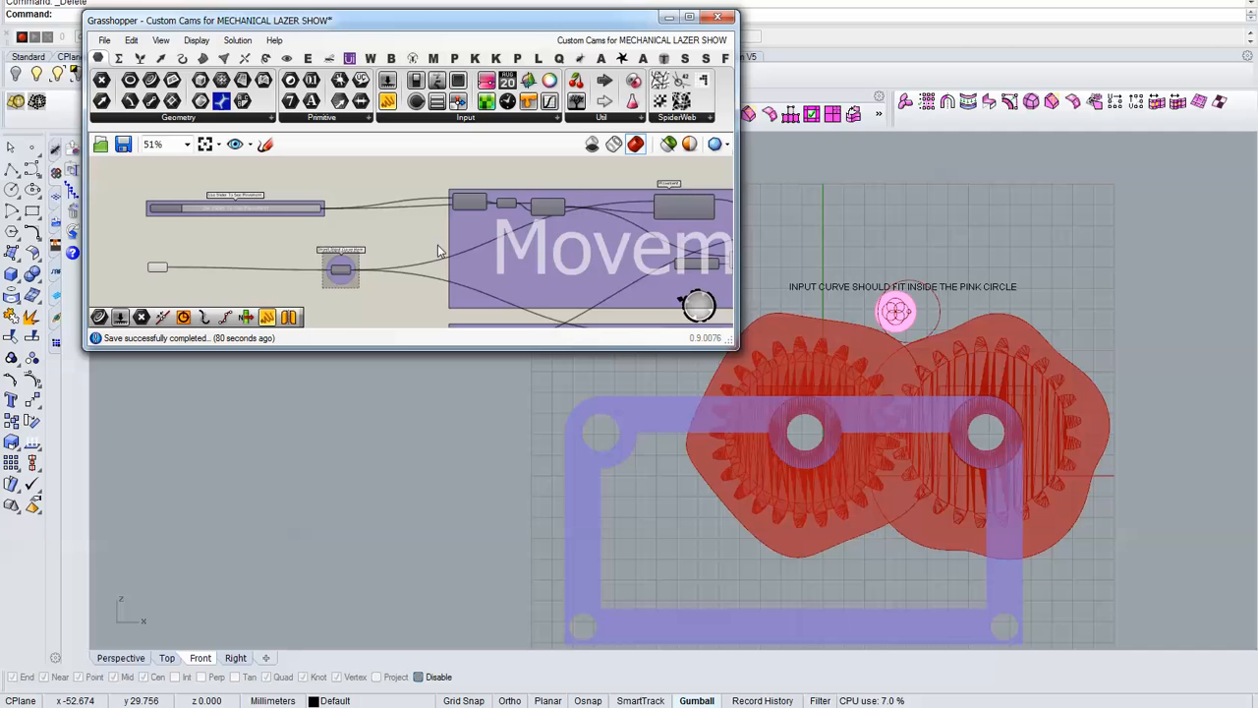
scroll("down", 3)
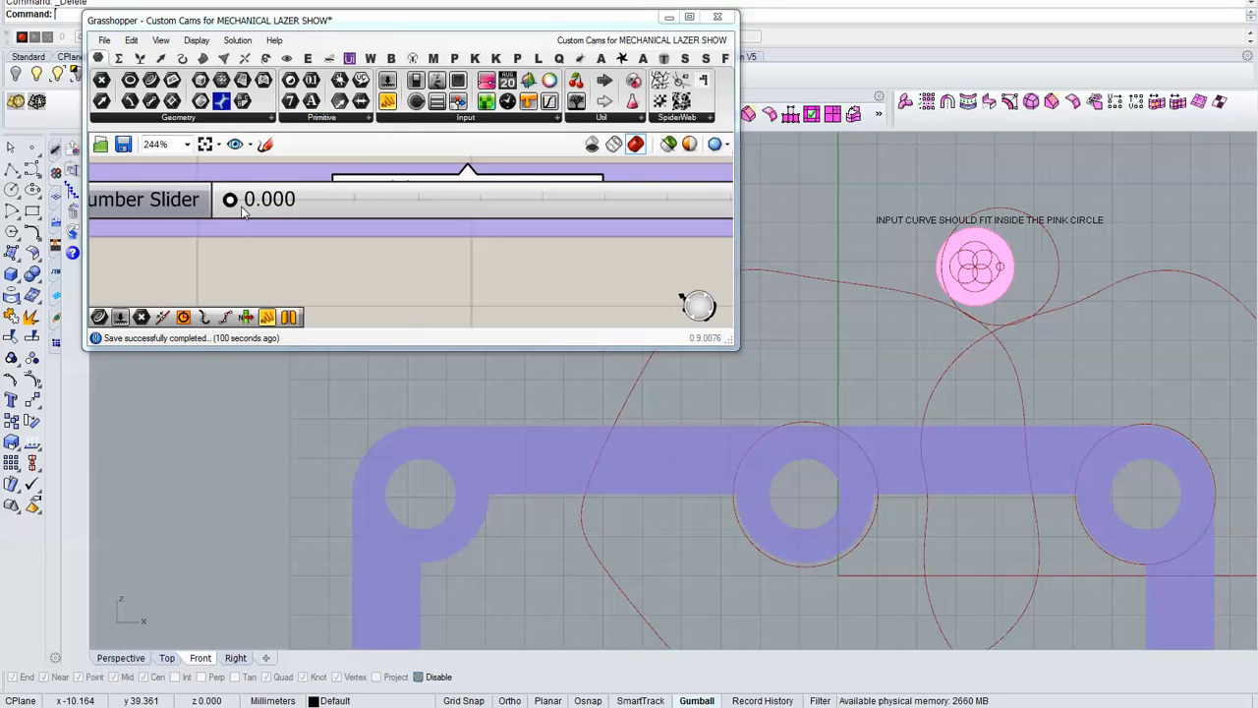
left_click_drag(228, 201, 252, 201)
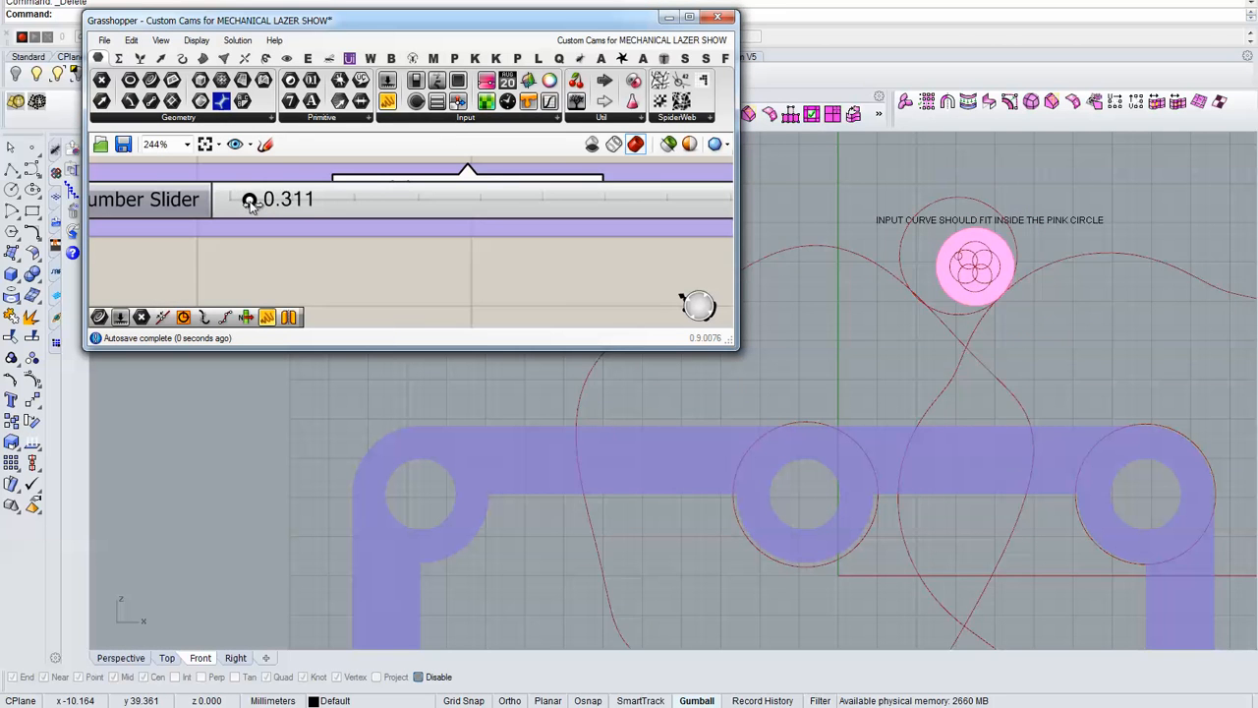
left_click_drag(252, 200, 271, 200)
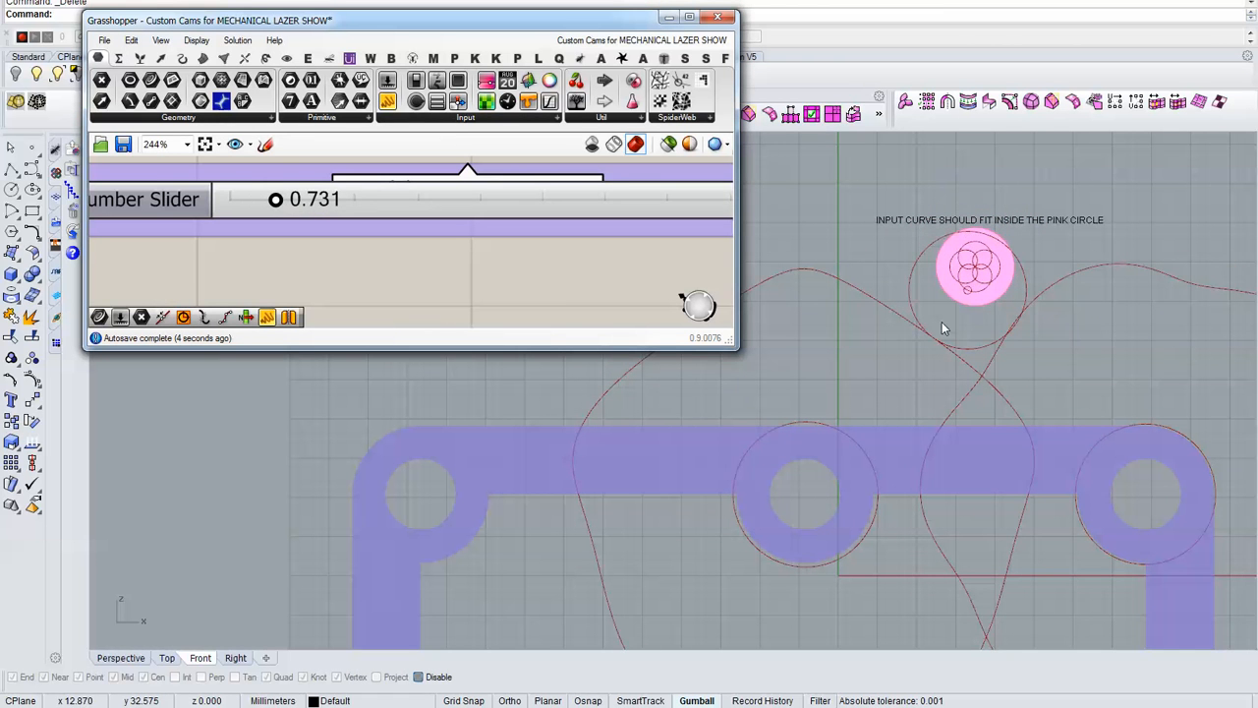
mouse_move(354, 256)
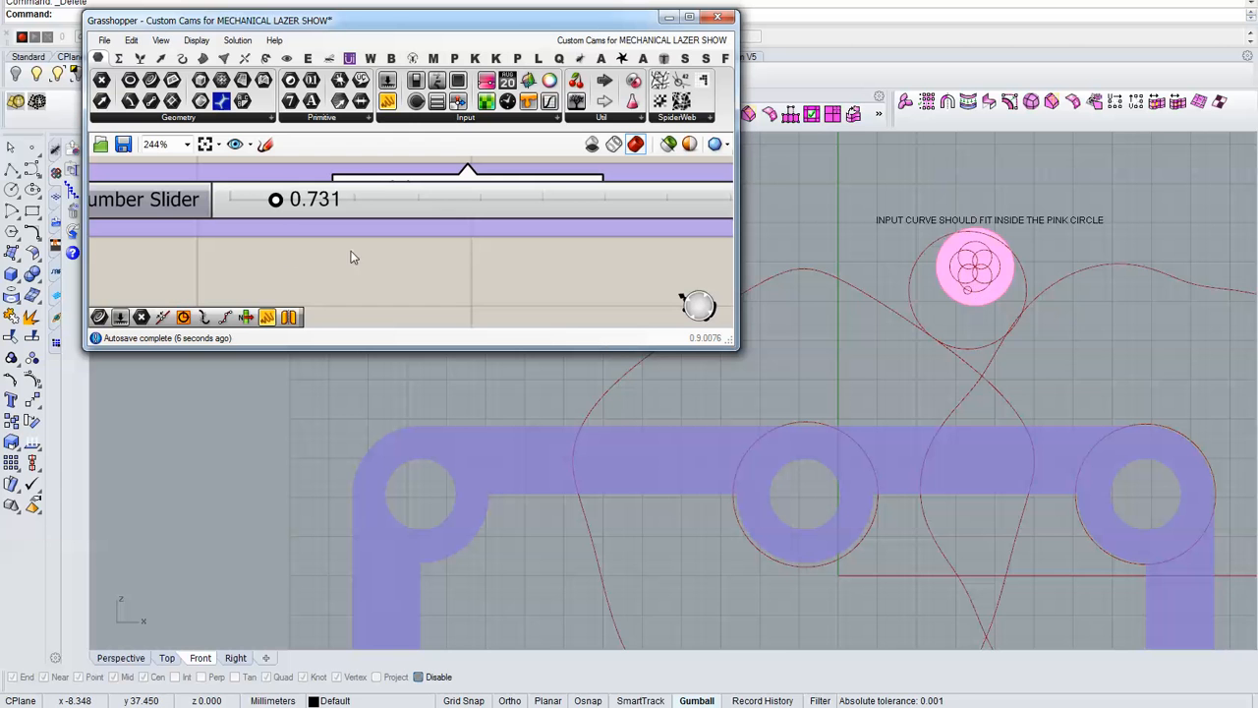
left_click_drag(275, 199, 287, 198)
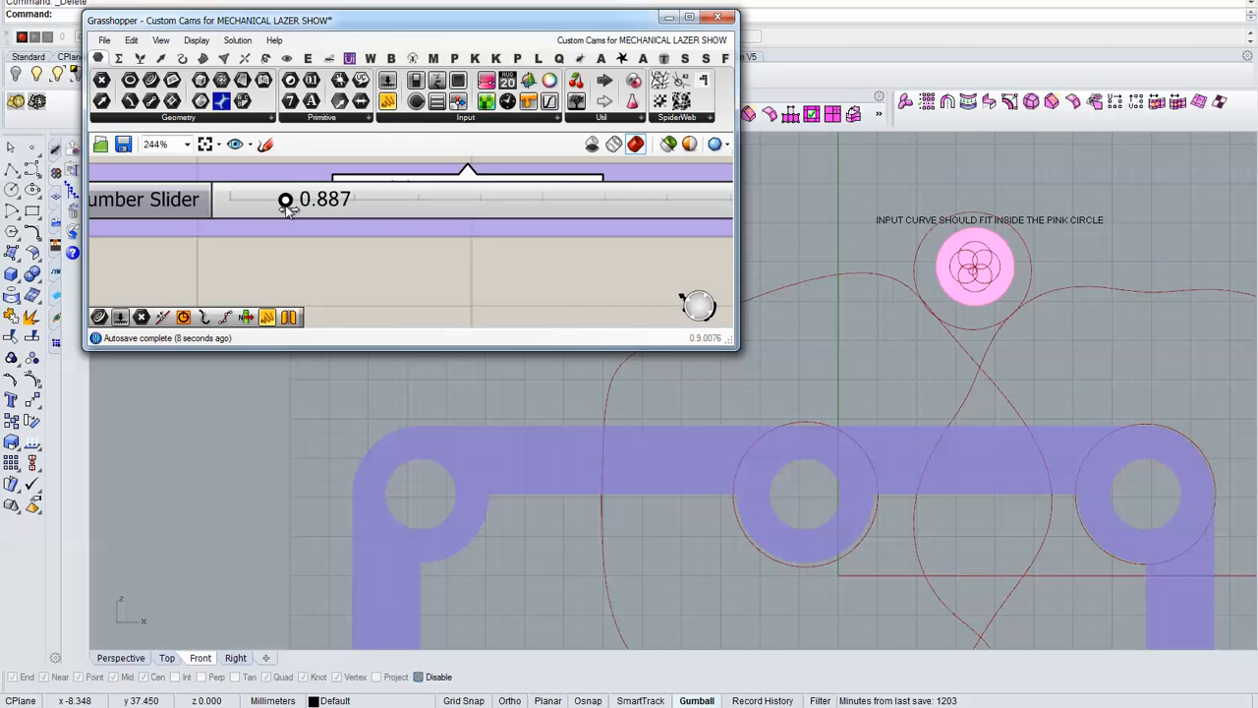
left_click_drag(285, 201, 305, 200)
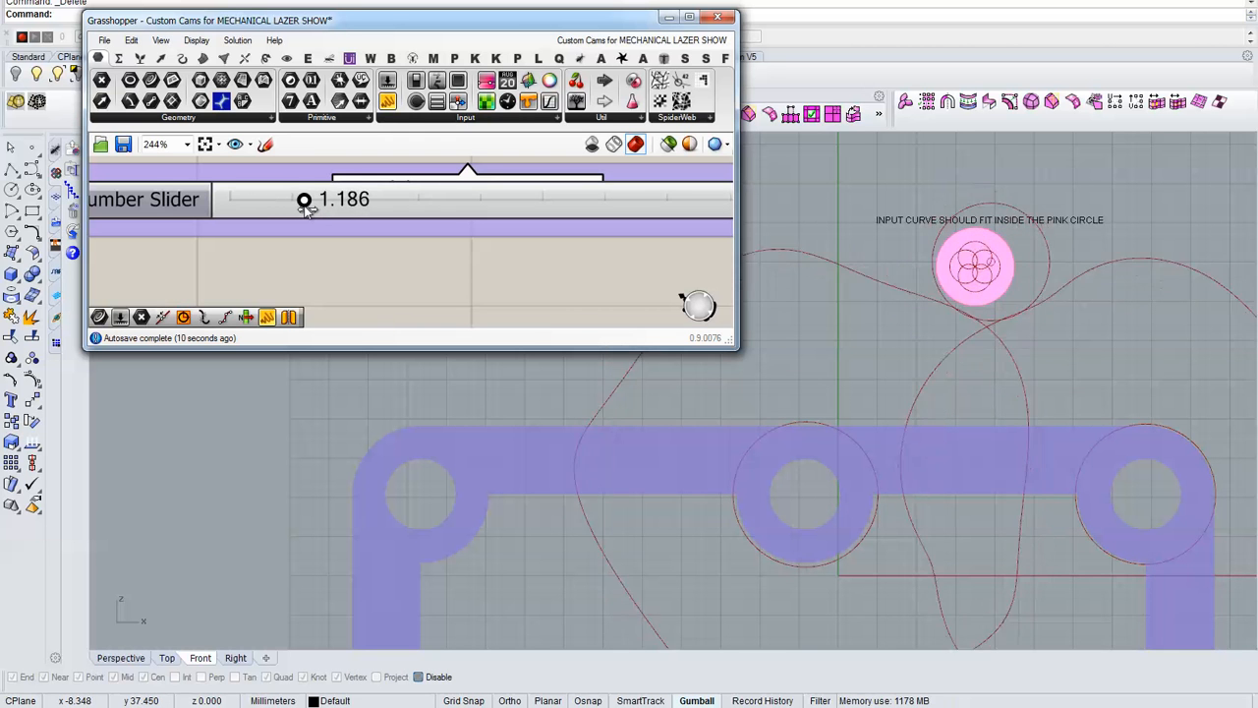
left_click_drag(305, 200, 315, 200)
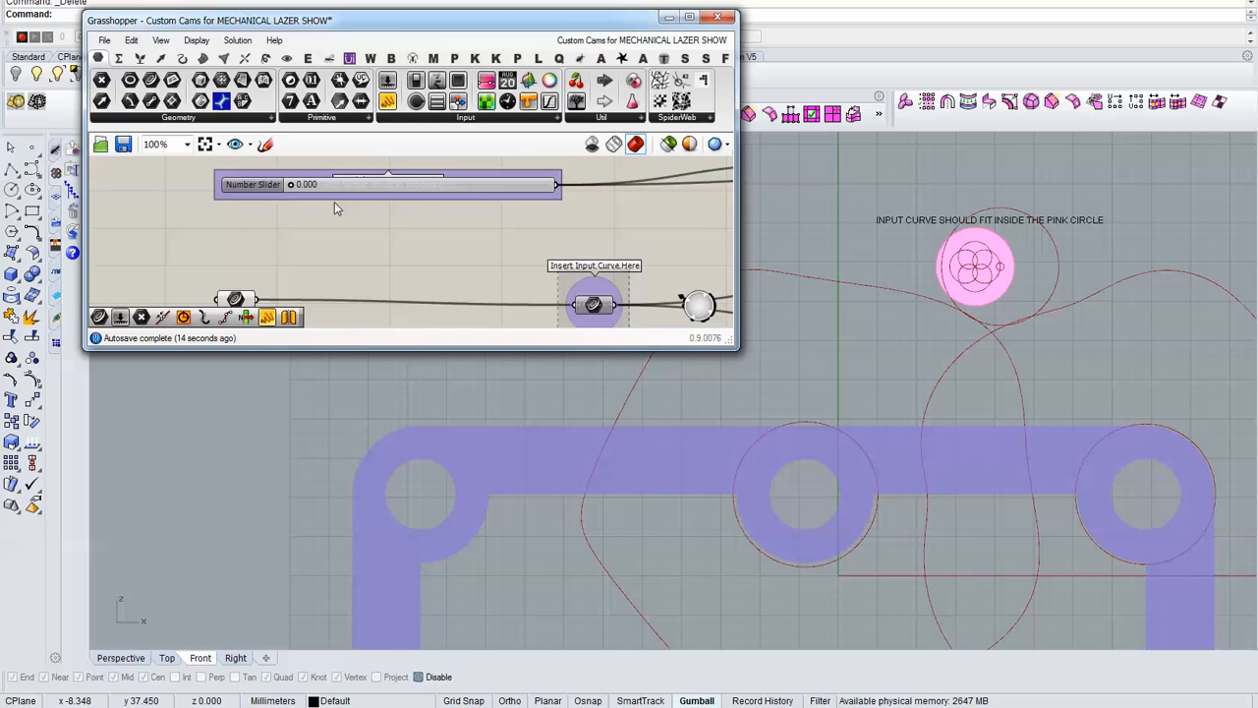
Zoom over the Movement and Cam groups to the Lazer Pen Radius slider at 7.500, then toward the input curve.
scroll("down", 3)
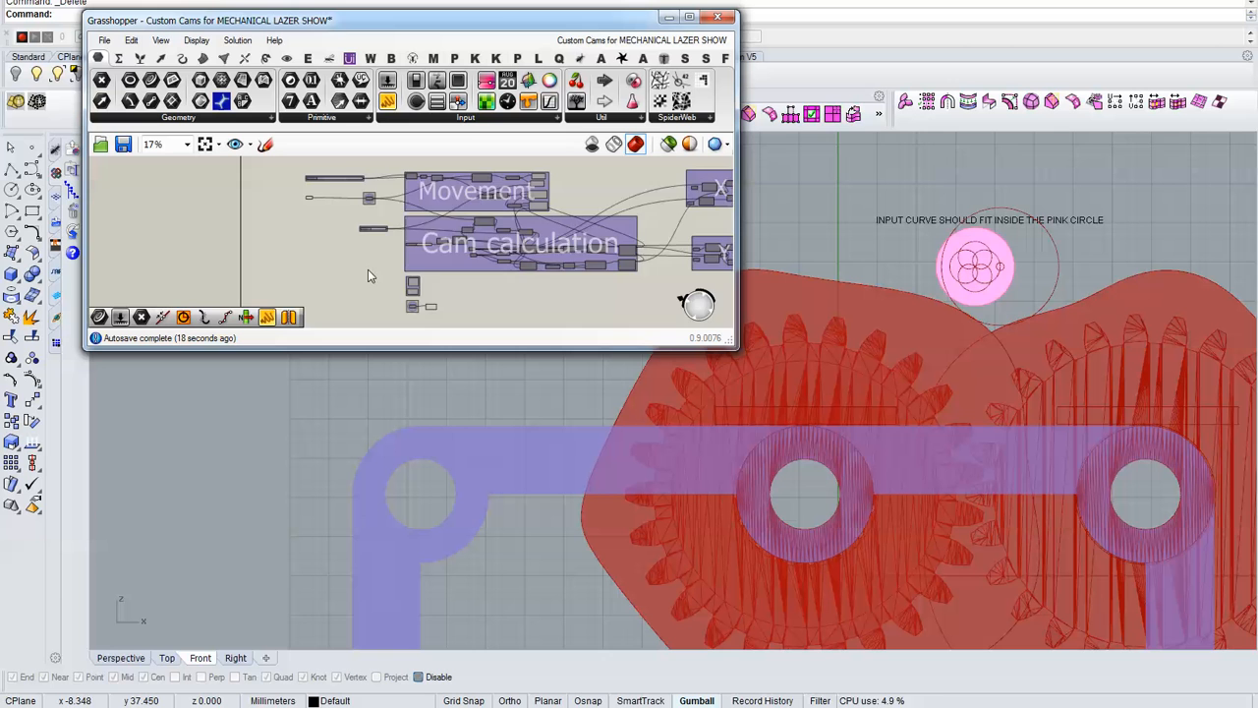
scroll("down", 3)
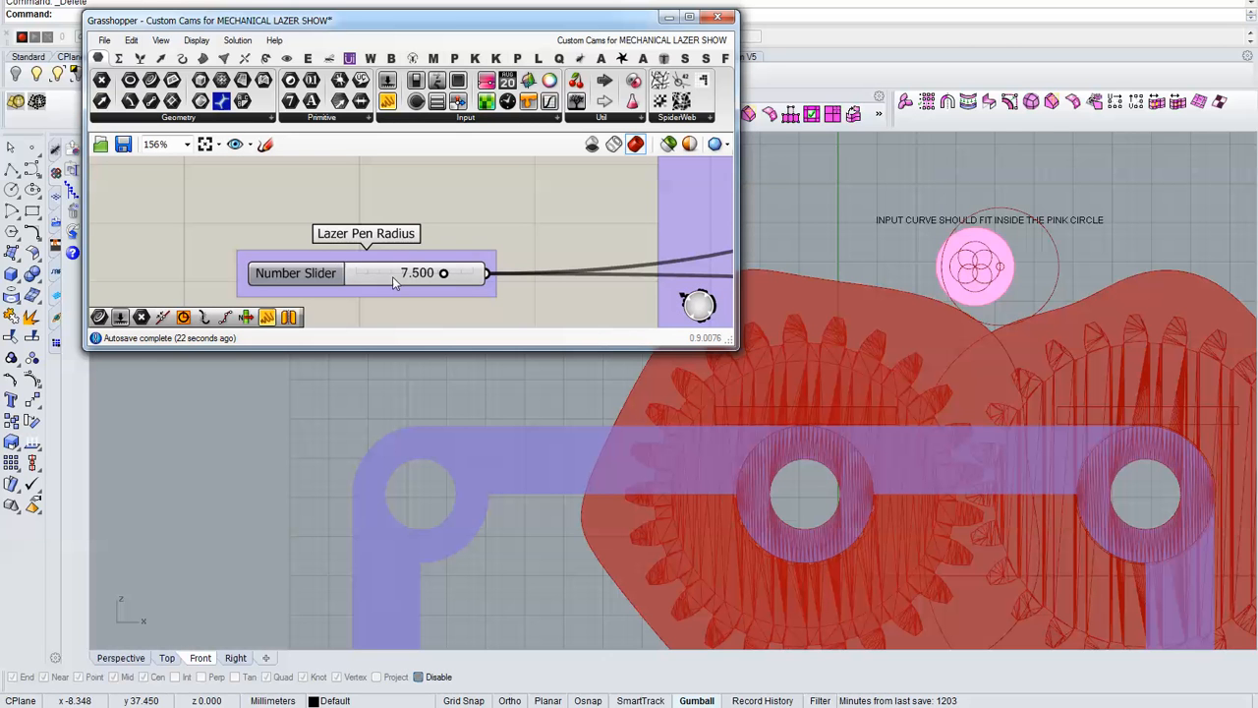
mouse_move(934, 213)
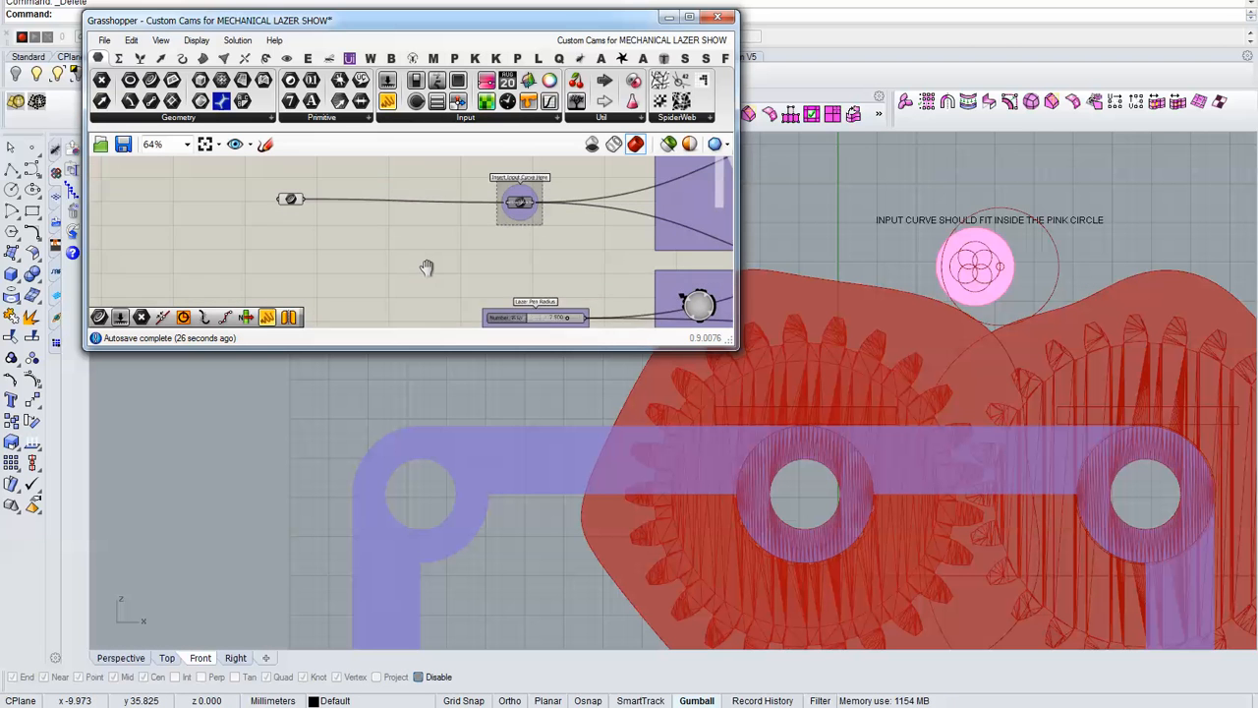
scroll("down", 3)
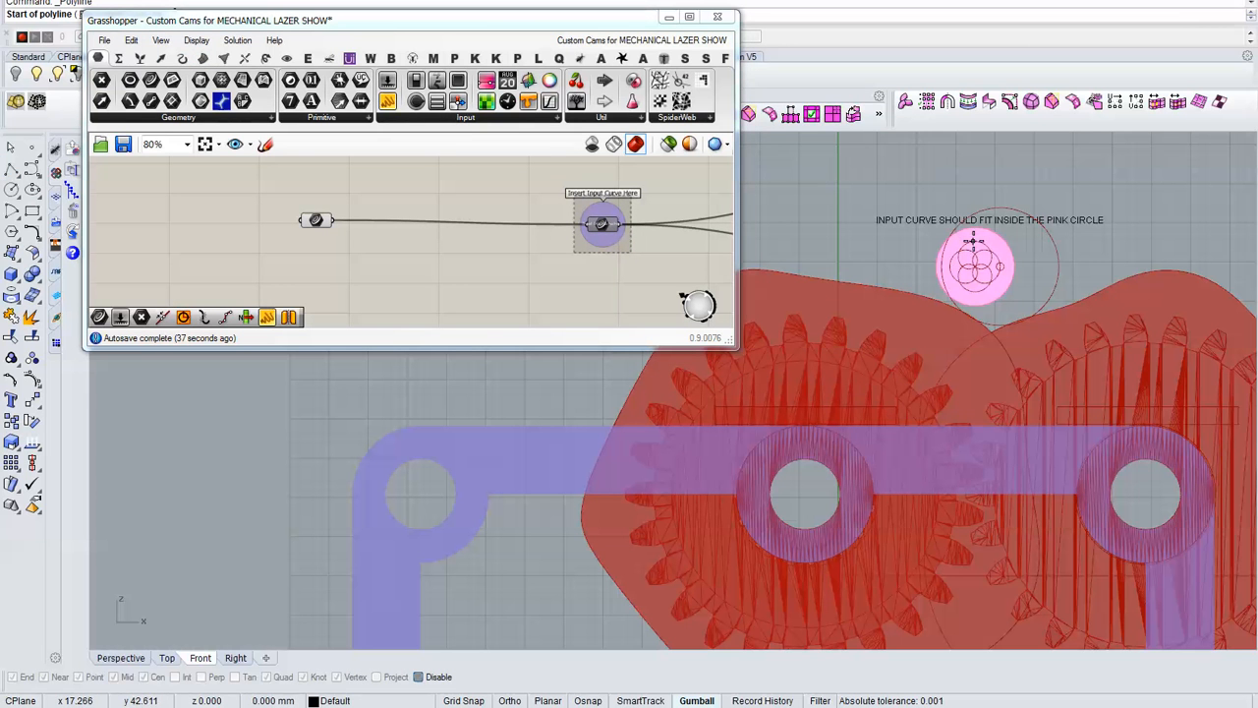
mouse_move(979, 244)
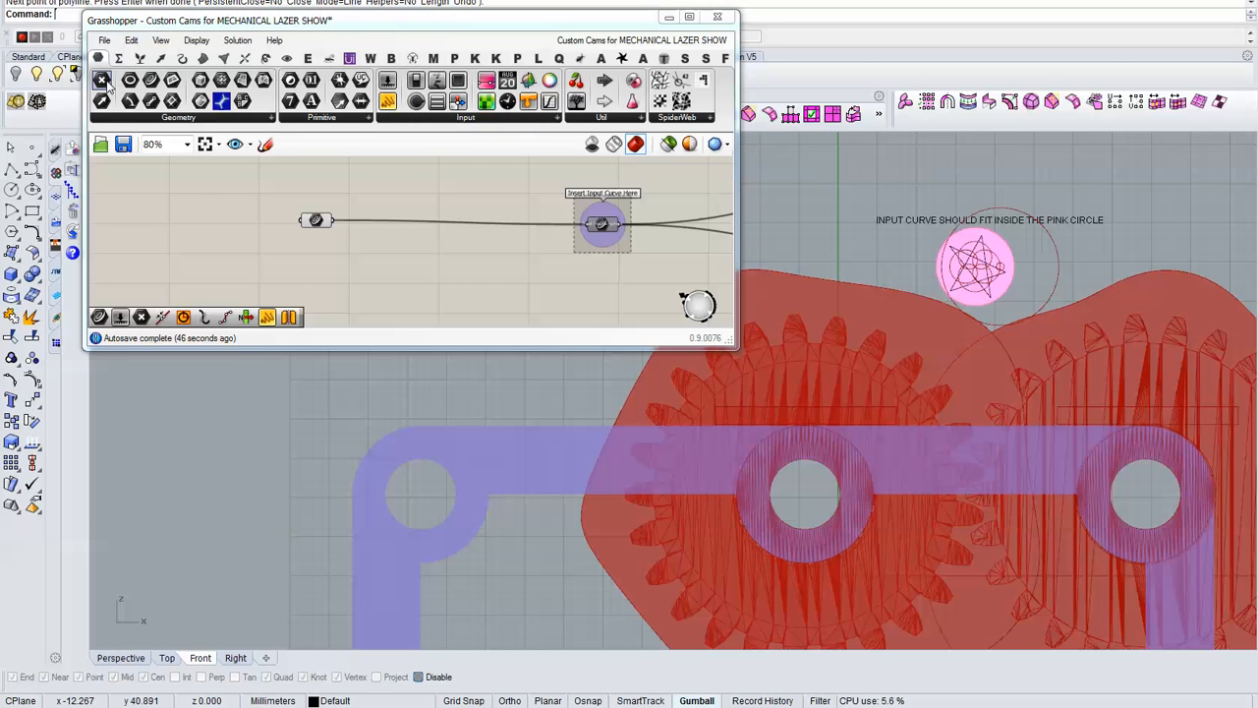
Finish the star-shaped polyline inside the pink circle as the new input shape.
right_click(307, 265)
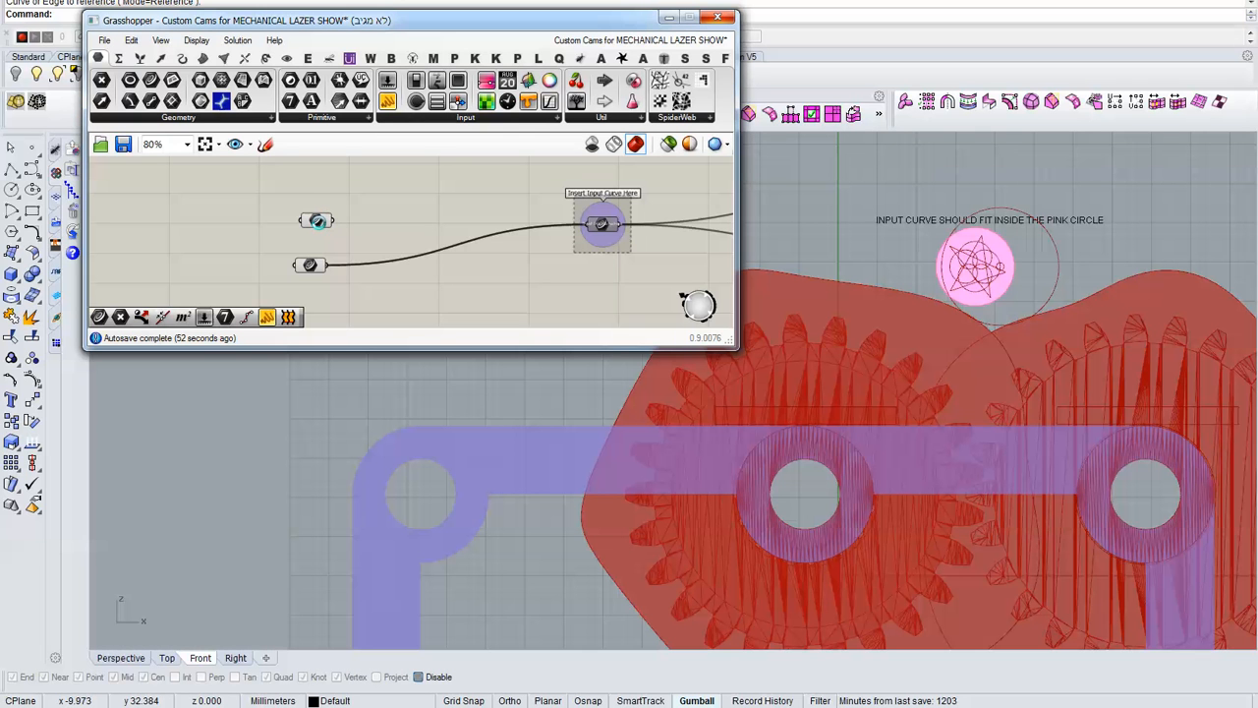
Reference the star polyline as the Curve input so the cams recompute.
left_click(314, 220)
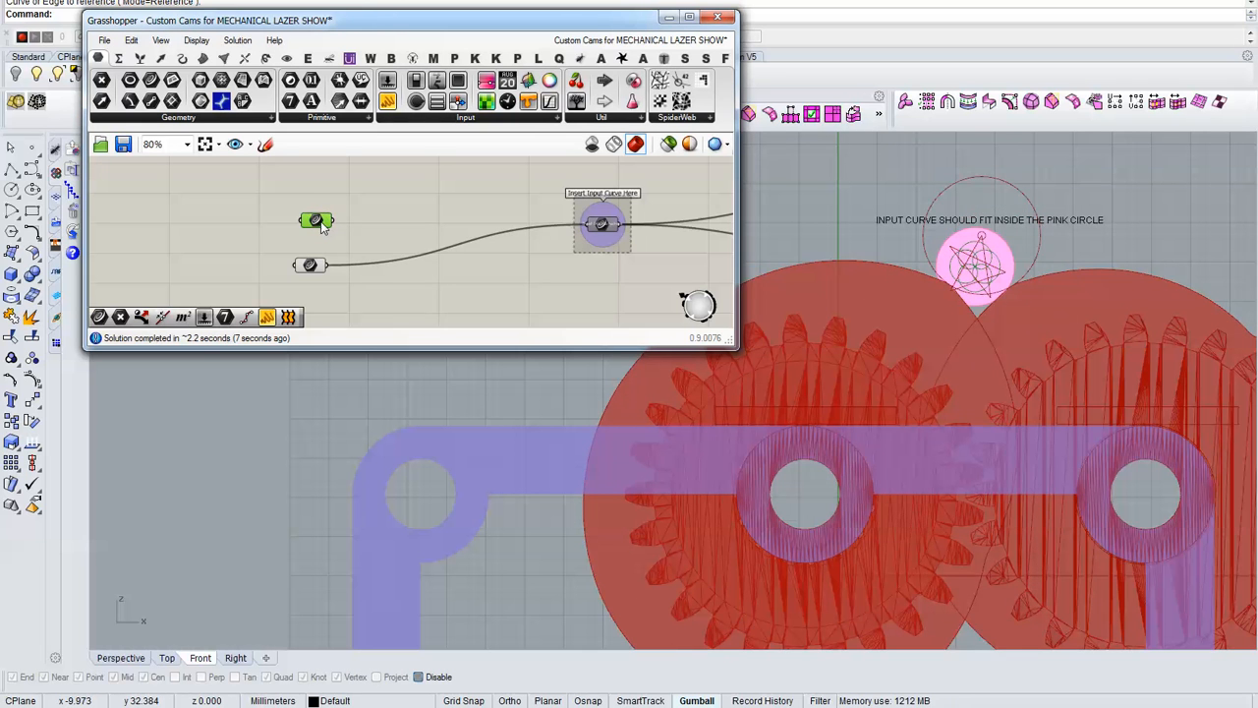
scroll("down", 3)
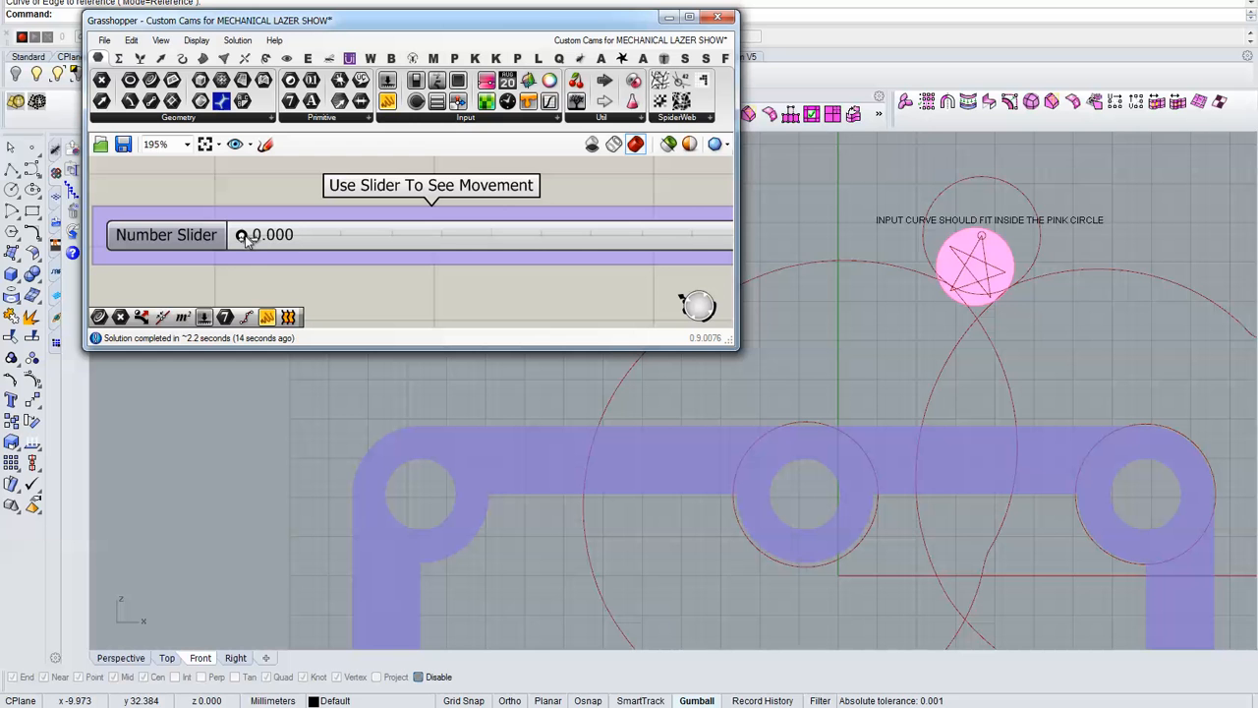
Sweep the movement slider up, back down, and up near its maximum to rotate the cams along the star.
left_click_drag(241, 234, 259, 234)
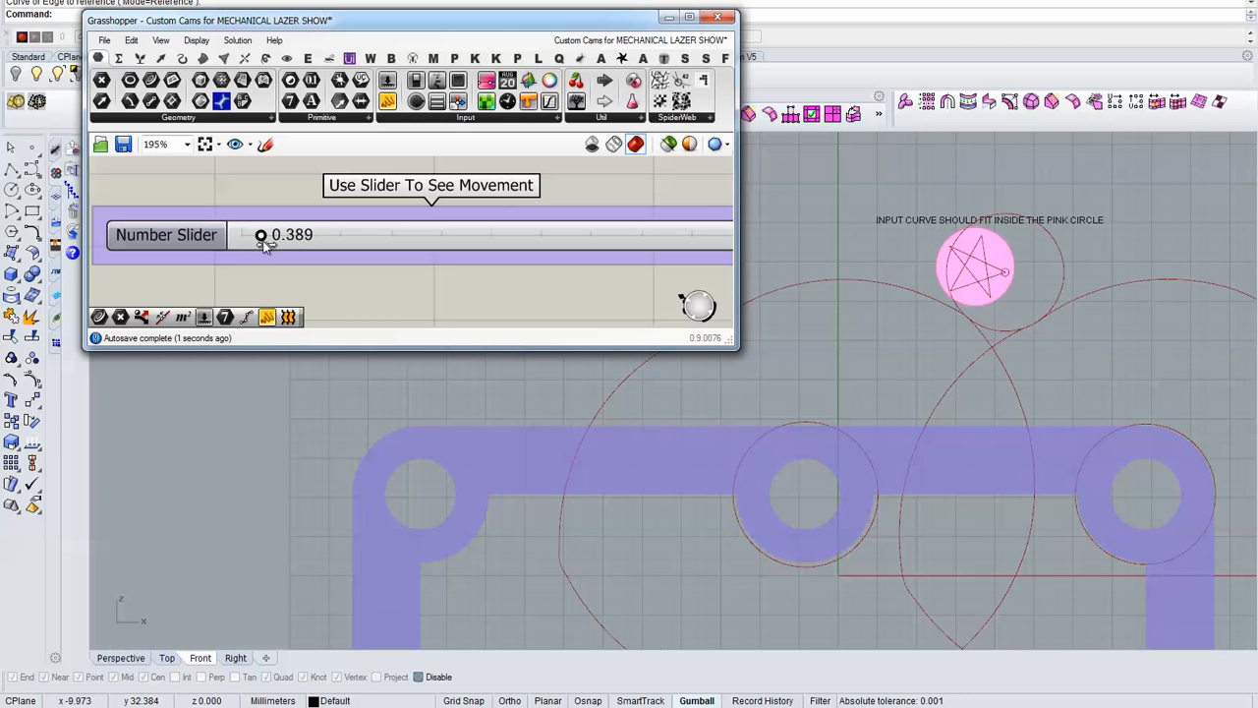
left_click_drag(259, 233, 291, 234)
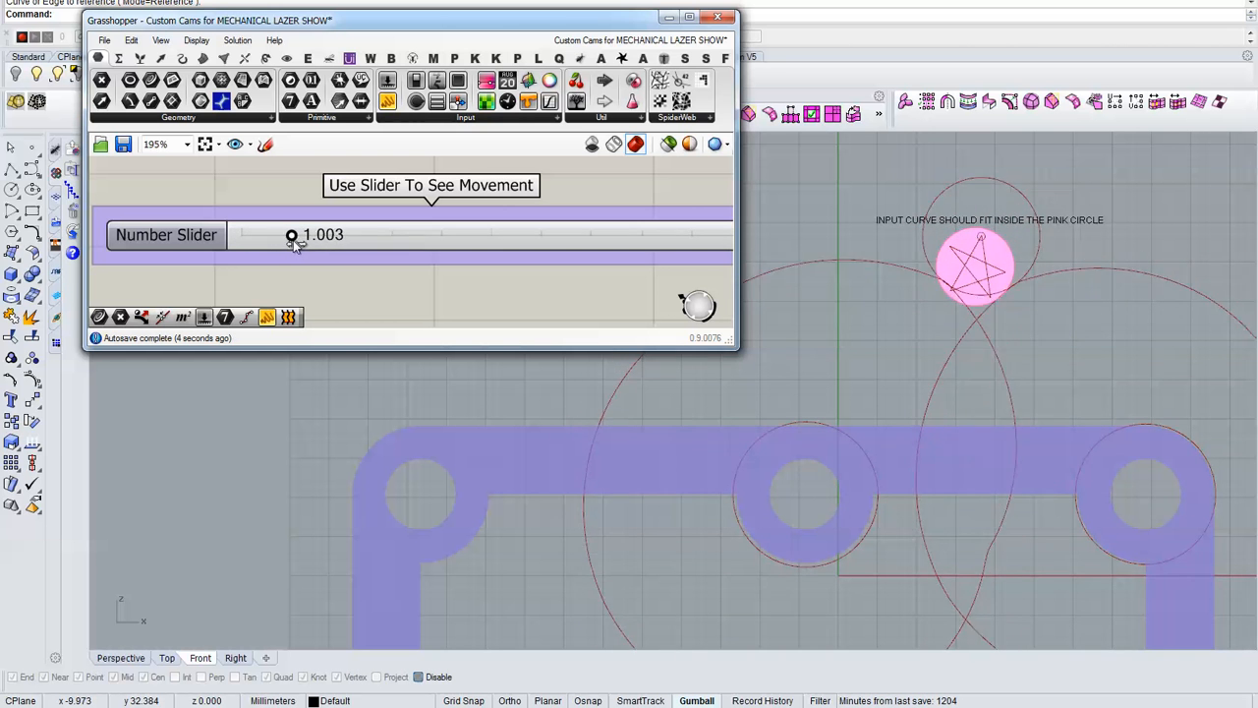
left_click_drag(291, 236, 316, 236)
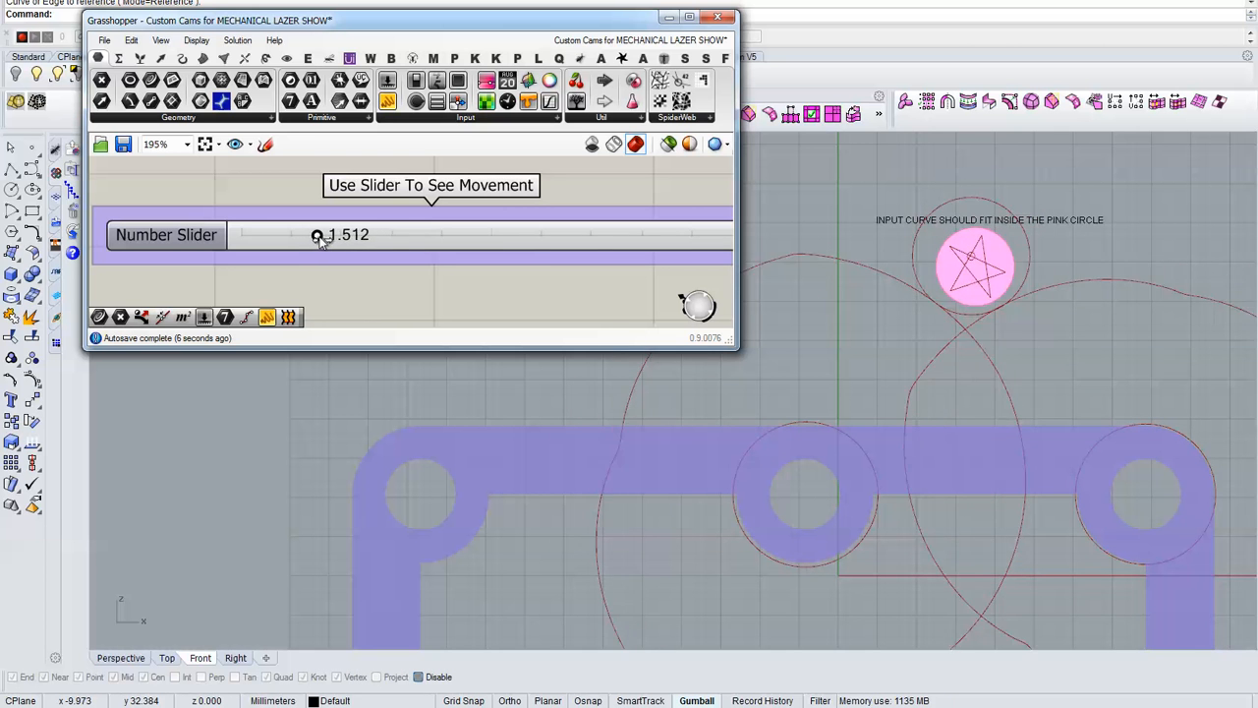
left_click_drag(317, 234, 334, 233)
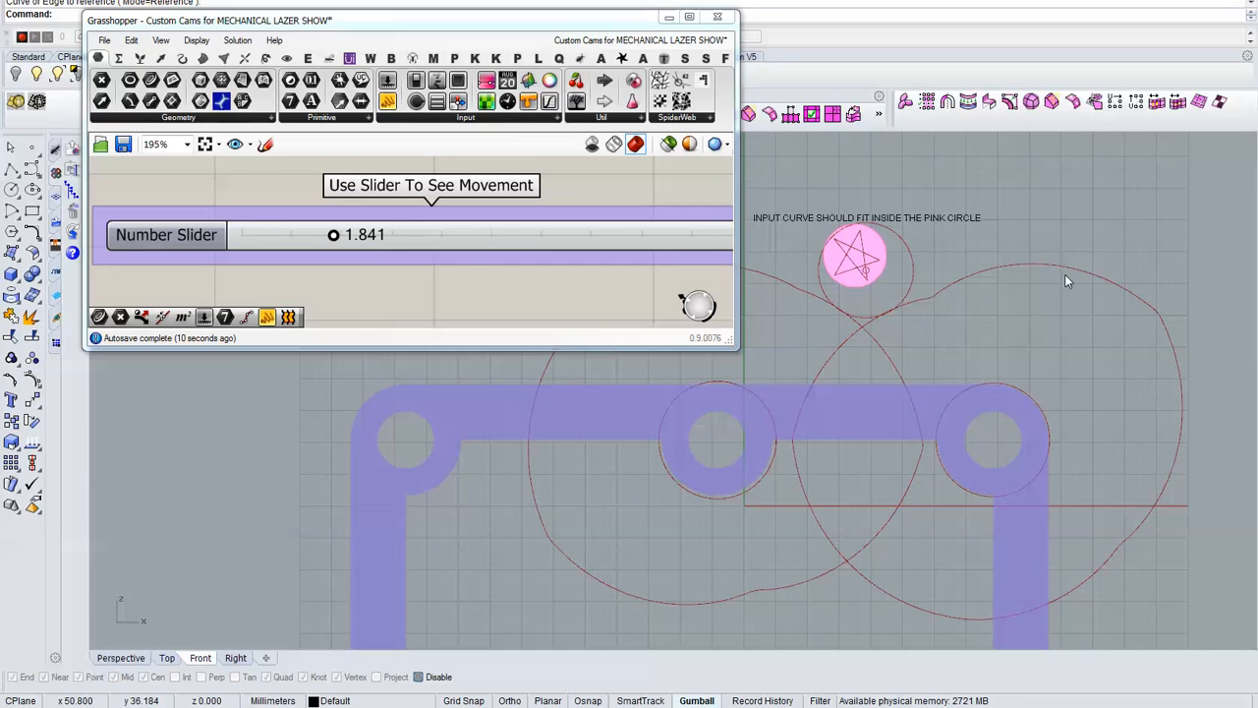
mouse_move(647, 480)
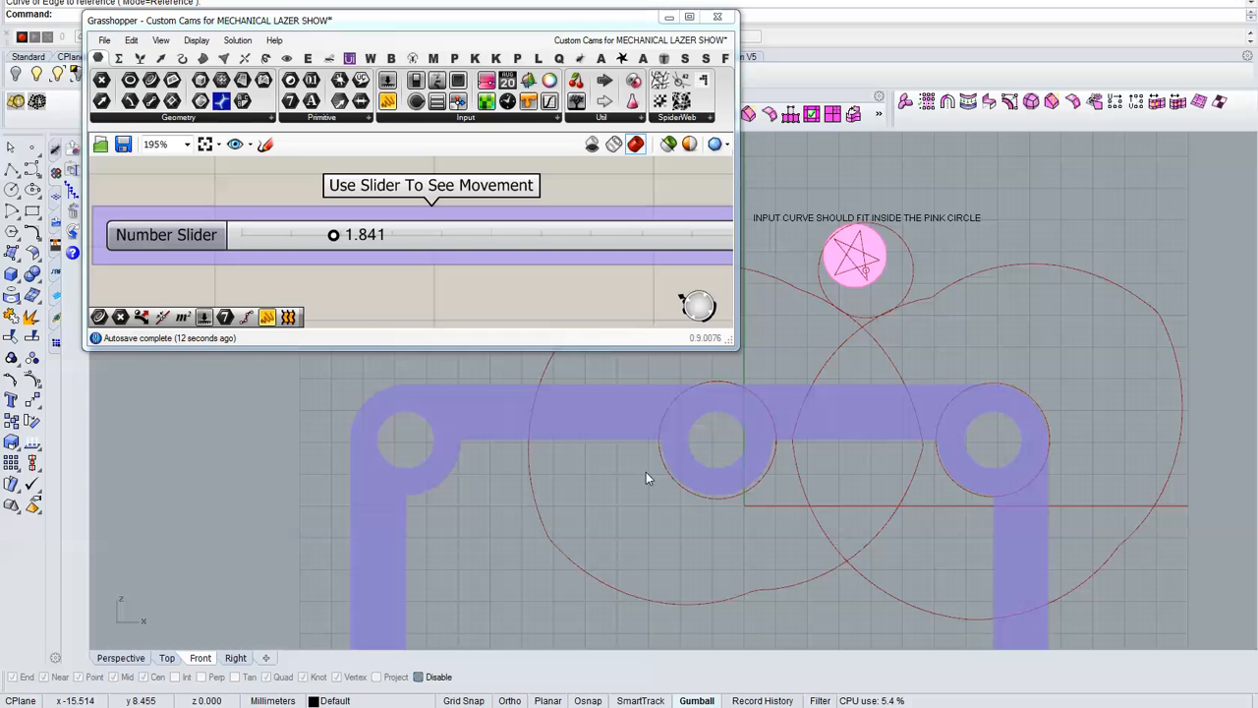
mouse_move(897, 456)
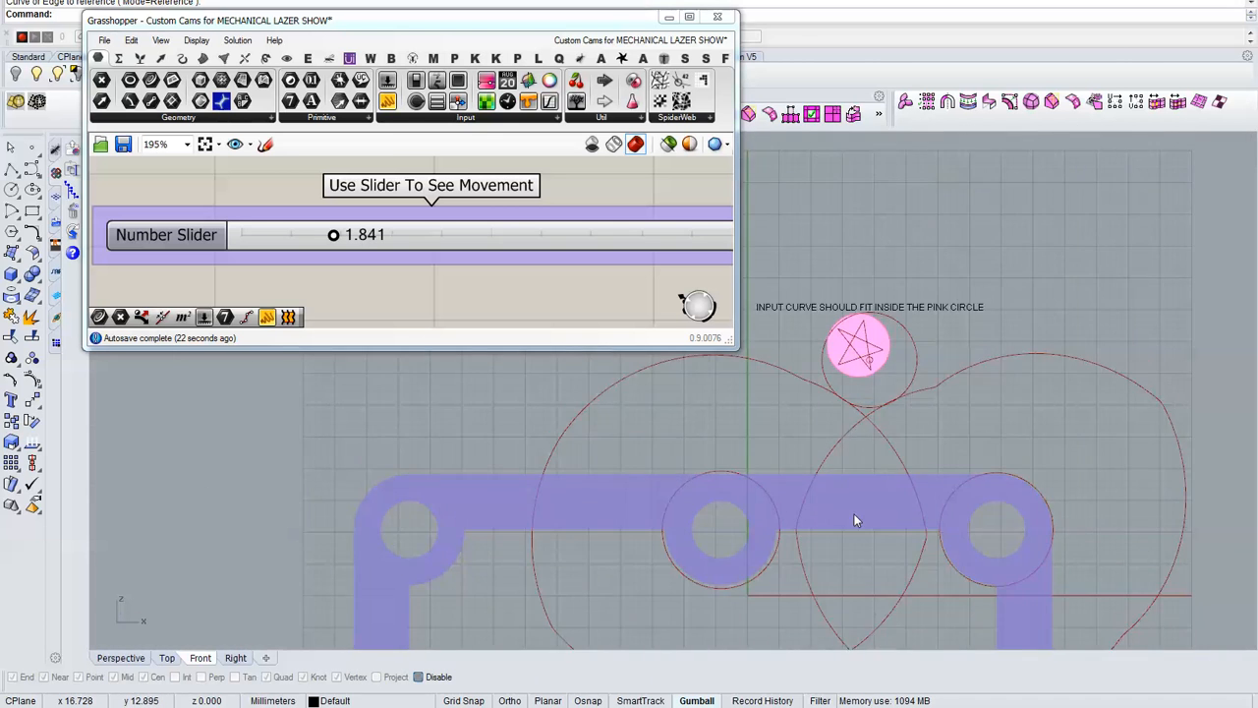
left_click_drag(334, 234, 315, 234)
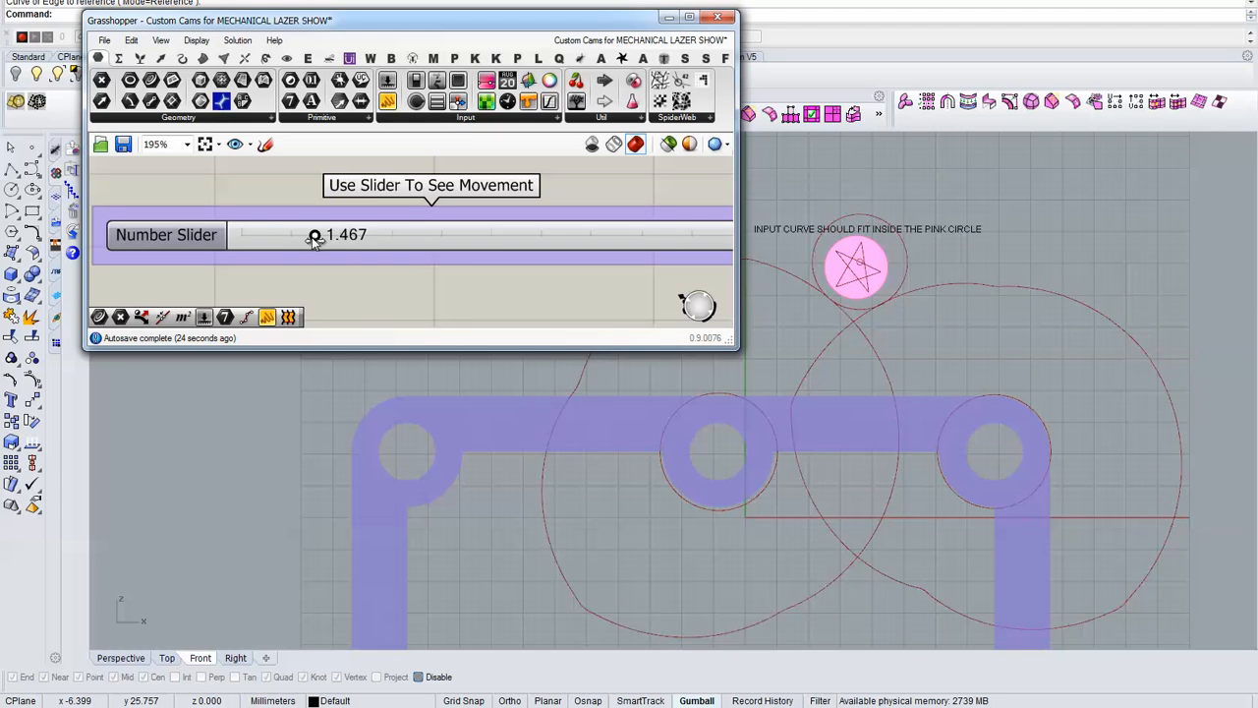
left_click_drag(315, 233, 280, 234)
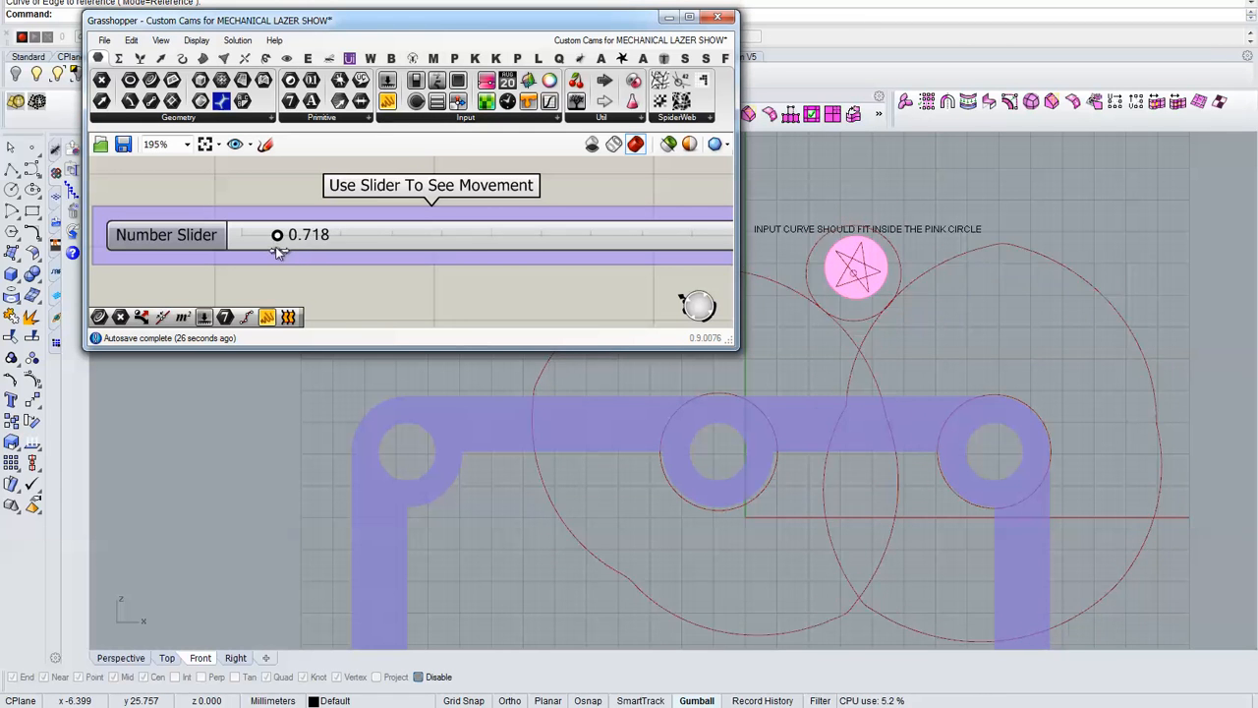
left_click_drag(277, 234, 338, 233)
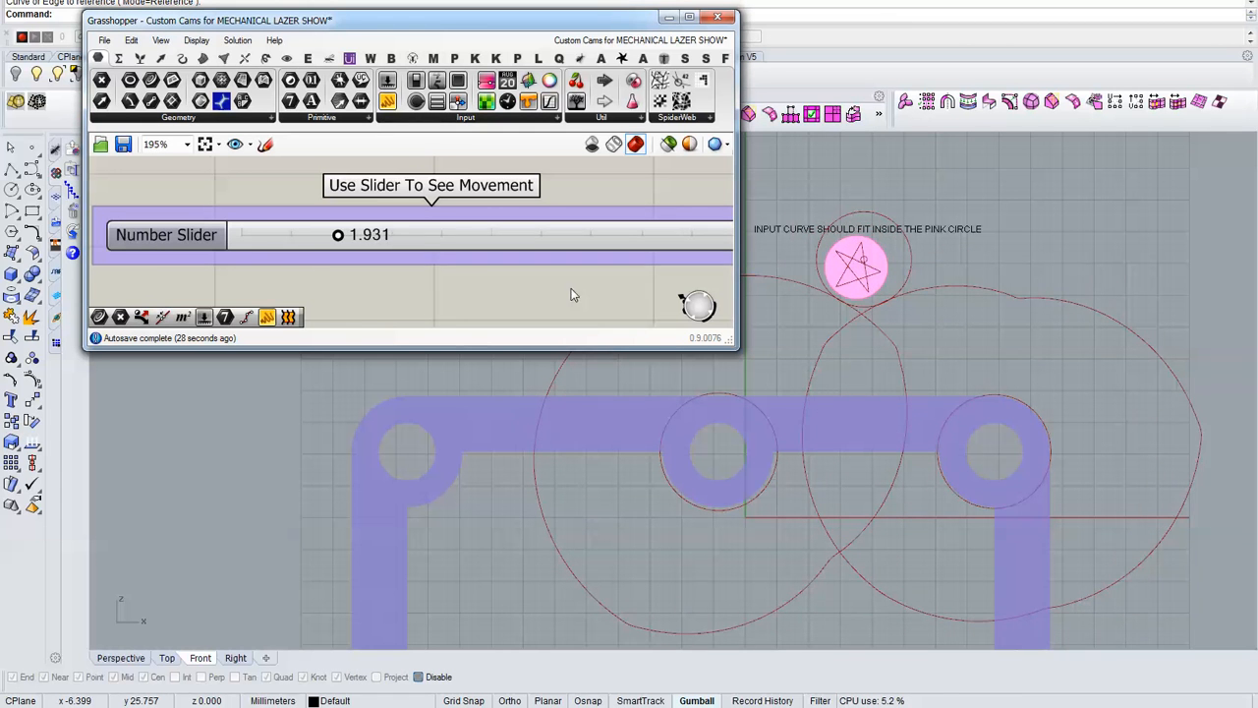
scroll("down", 3)
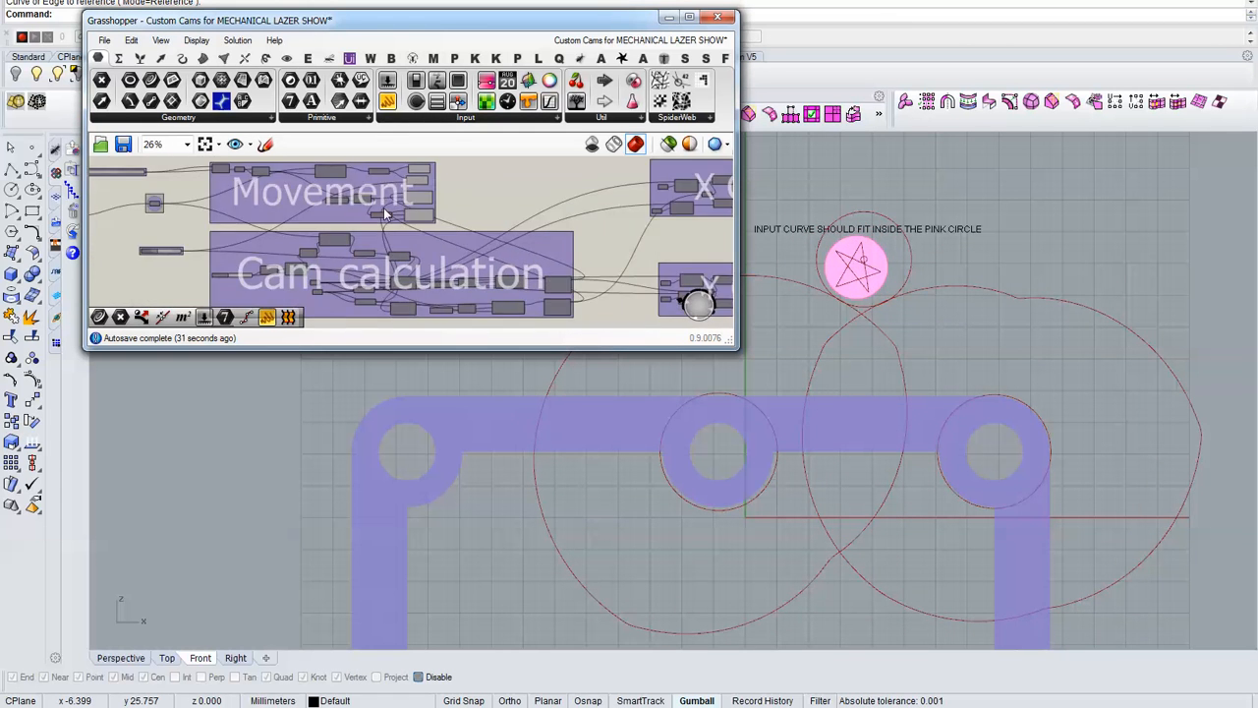
Zoom the canvas to the X Cam group while the full device previews with both solid red cams.
scroll("down", 3)
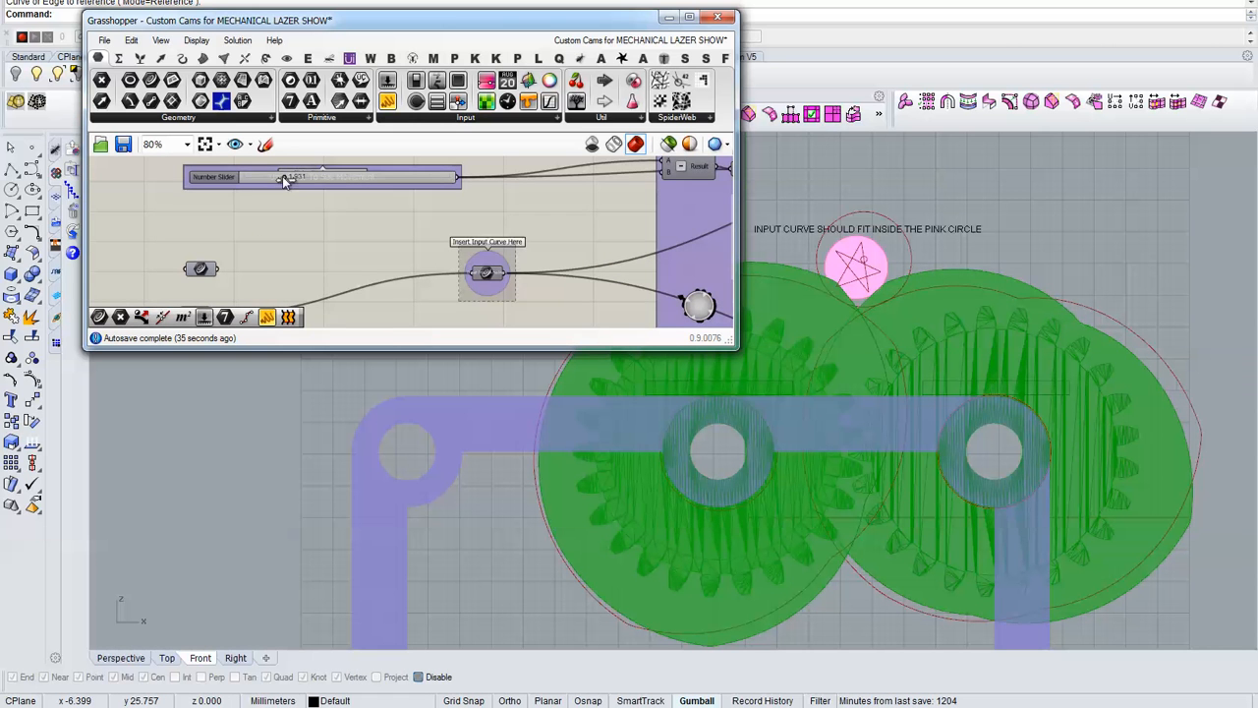
scroll("down", 3)
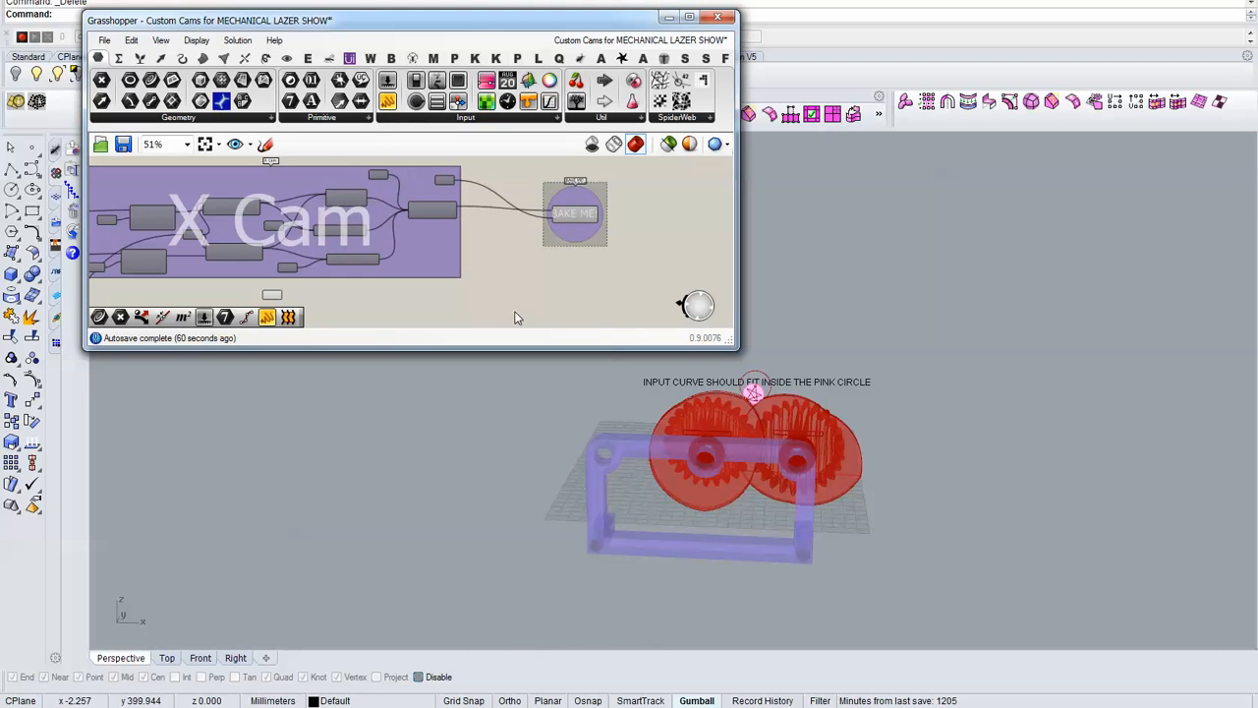
scroll("down", 3)
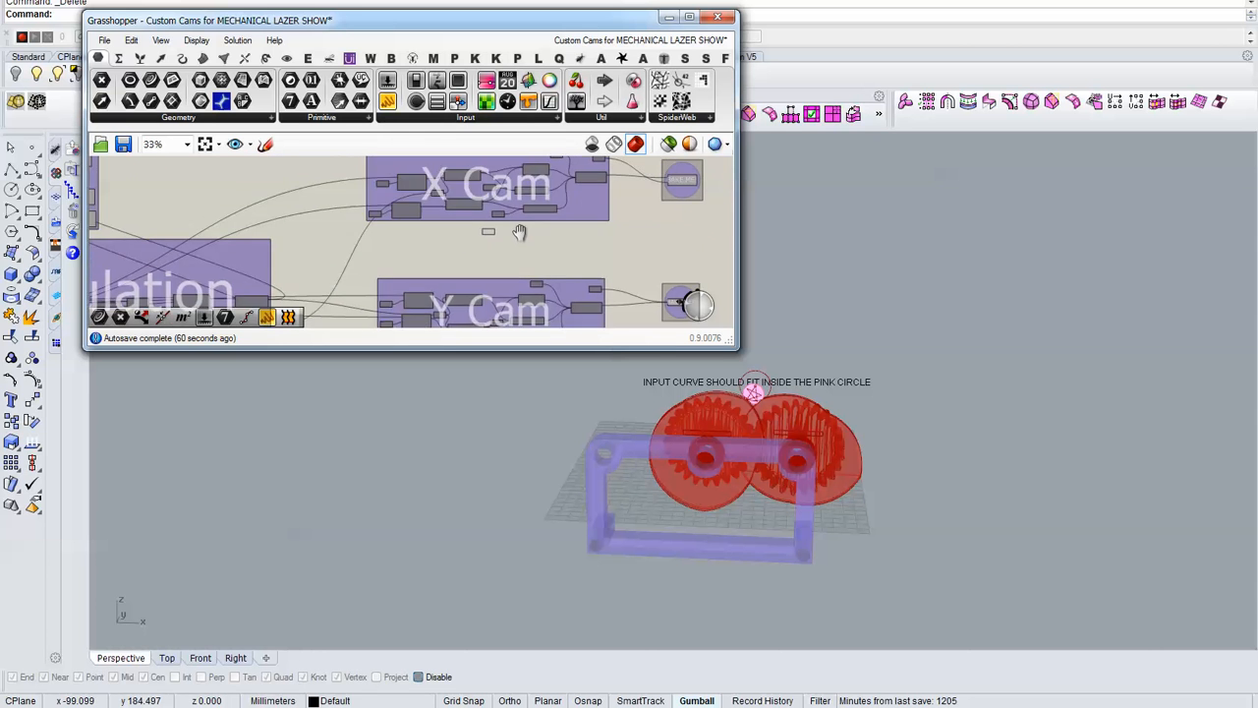
scroll("down", 3)
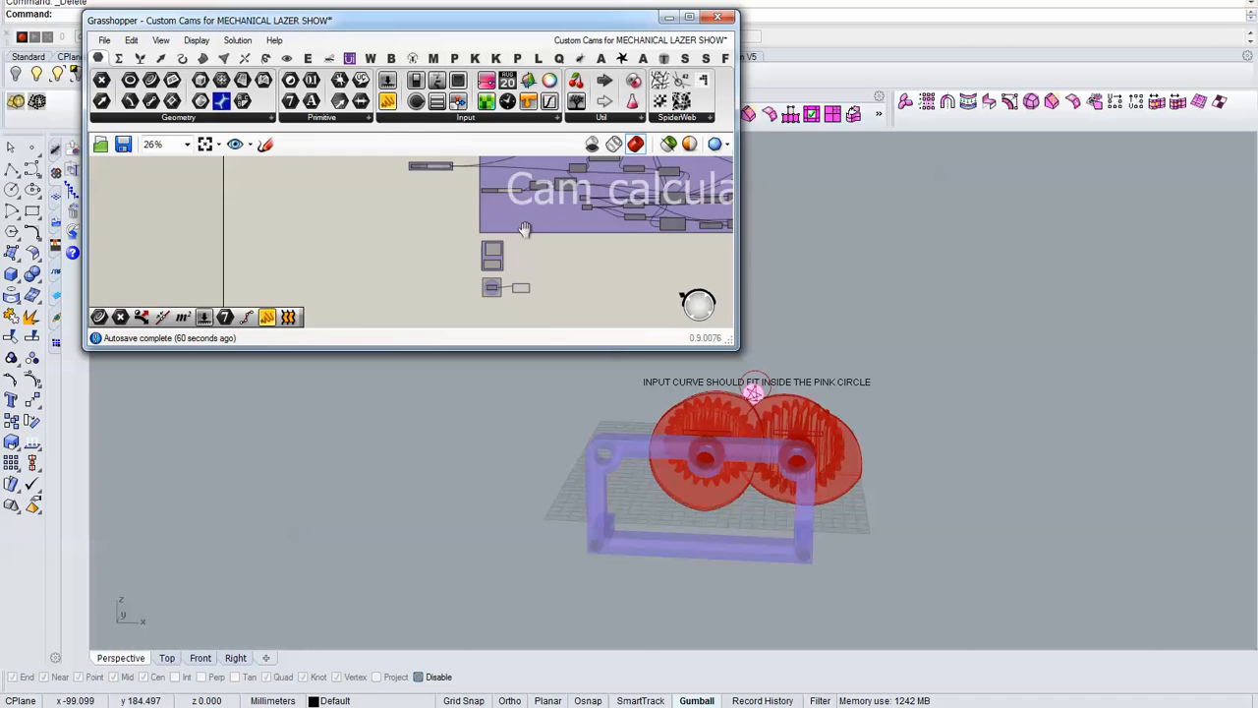